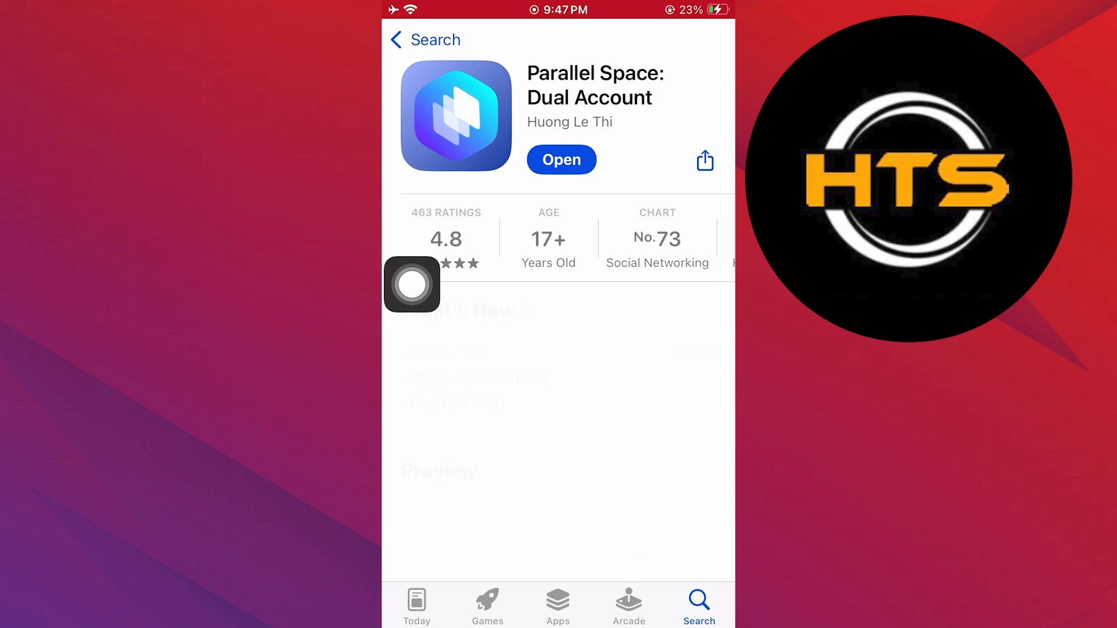
Step: Launch Parallel Space, pass the welcome screen, and dismiss the Dual Space Pro offer
{"action": "scroll", "scroll_direction": "up", "scroll_amount": 3}
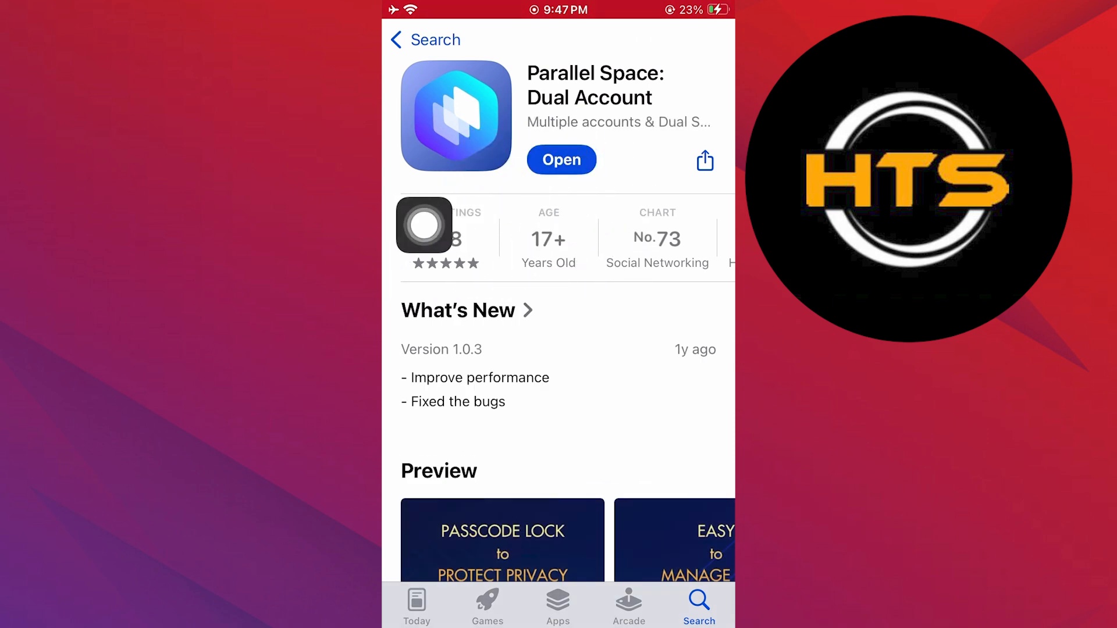
{"action": "left_click", "coordinate": [560, 159]}
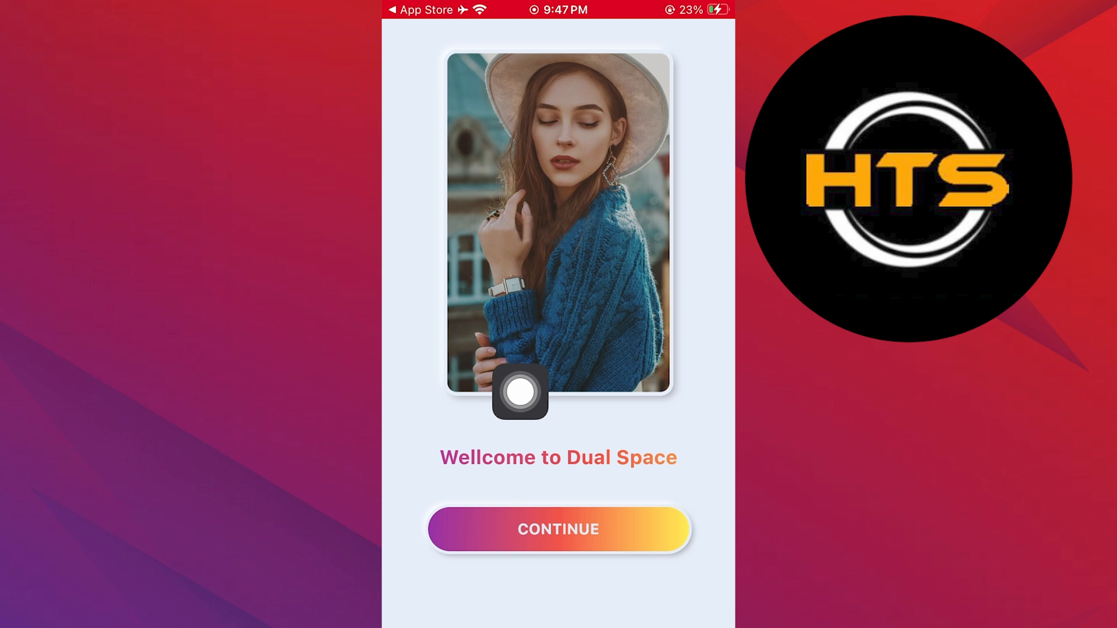
{"action": "left_click", "coordinate": [558, 529]}
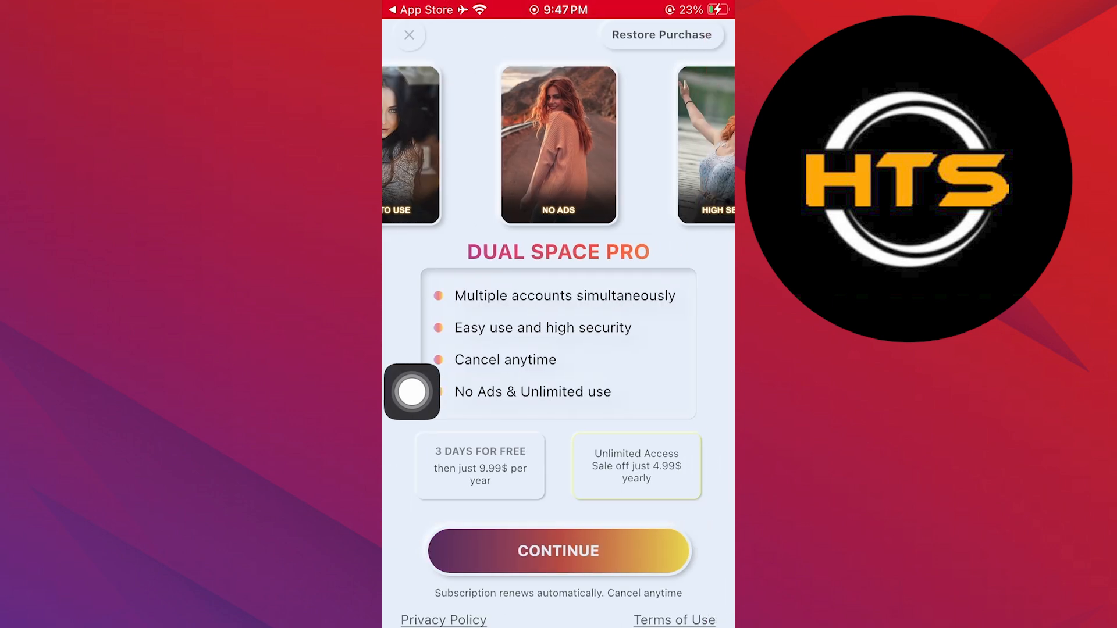
{"action": "left_click", "coordinate": [409, 35]}
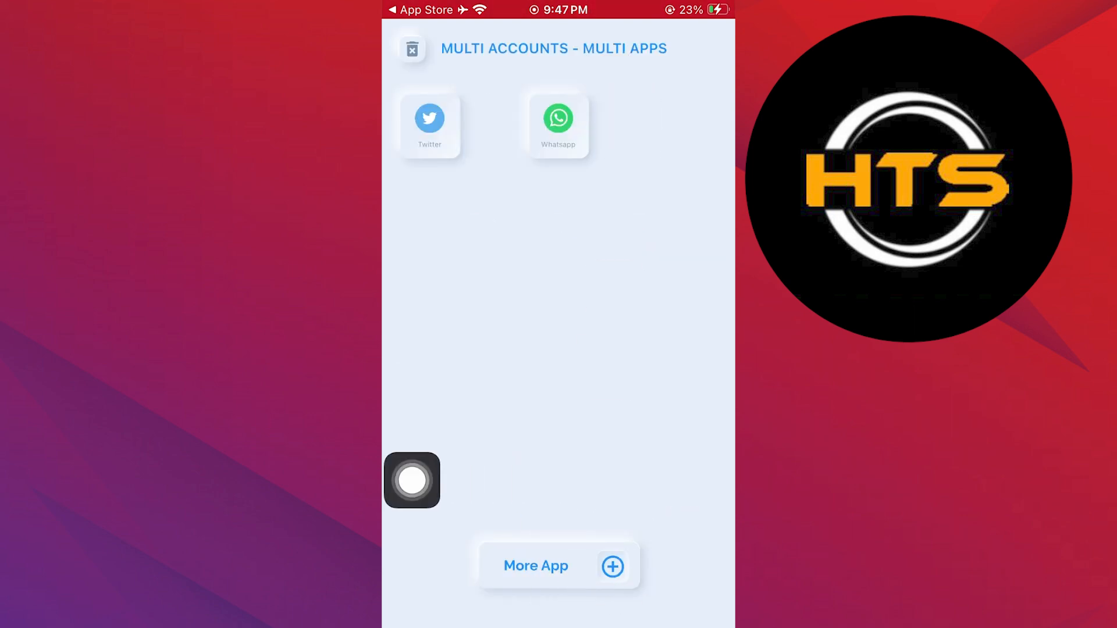
Step: Browse the More App list of supported apps, then go back to Multi Accounts
{"action": "left_click", "coordinate": [558, 566]}
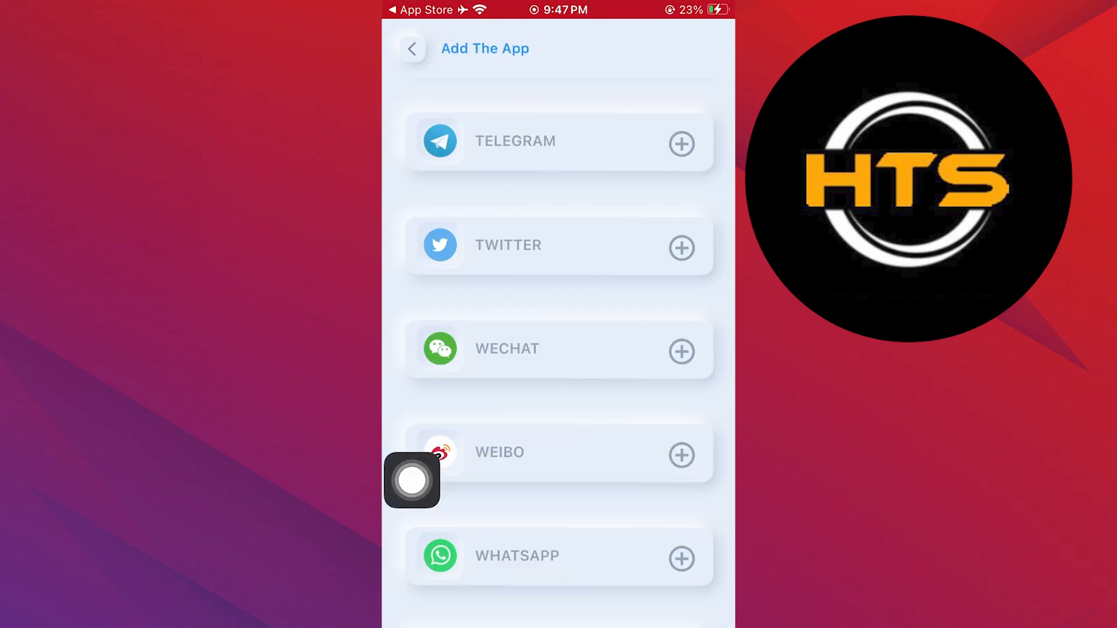
{"action": "scroll", "scroll_direction": "down", "scroll_amount": 3}
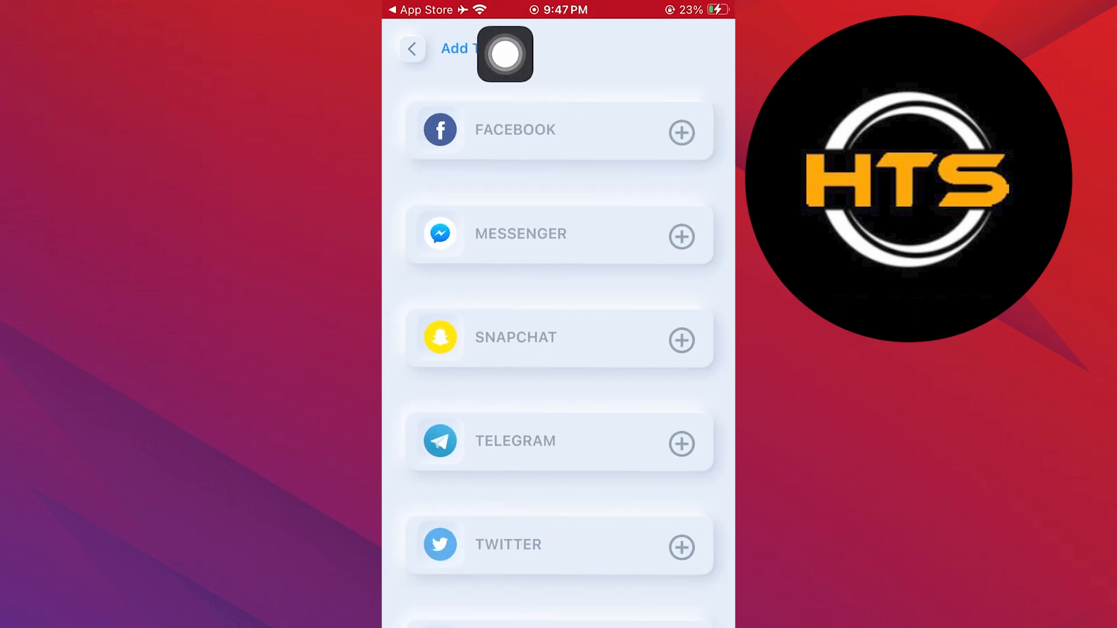
{"action": "mouse_move", "coordinate": [411, 480]}
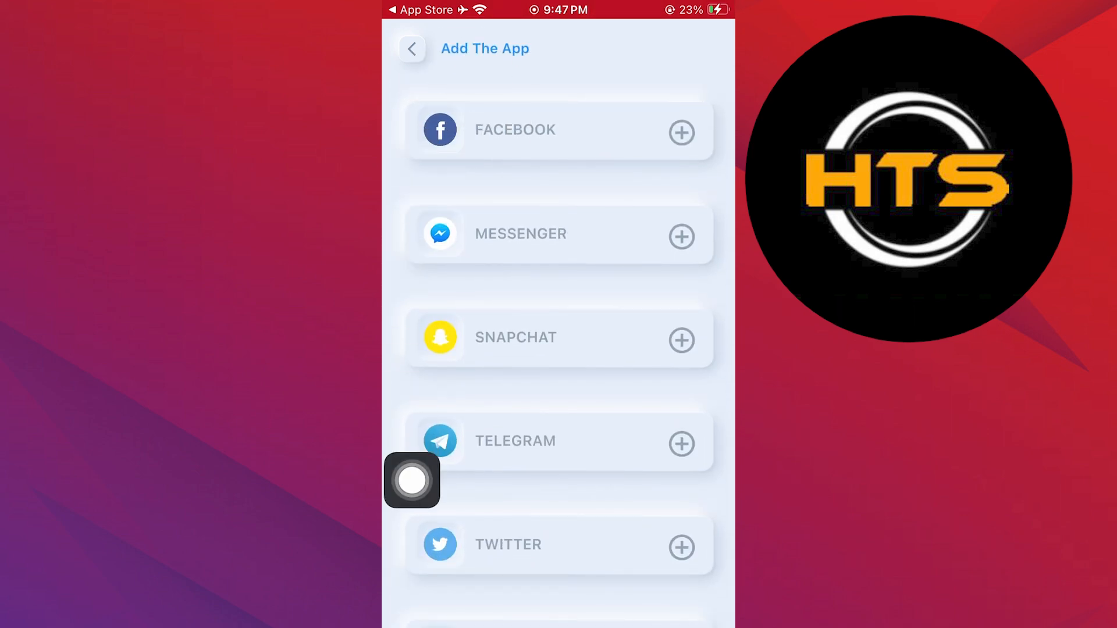
{"action": "left_click", "coordinate": [411, 48]}
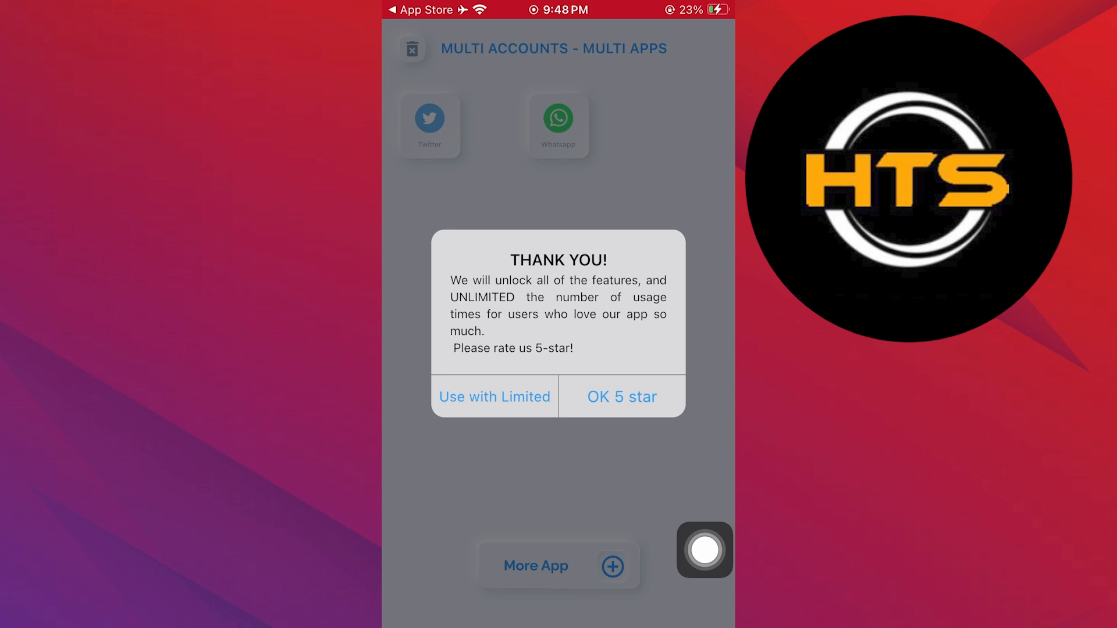
Step: Accept the 5-star request, then choose Not Now on the App Store rating prompt
{"action": "left_click", "coordinate": [494, 397]}
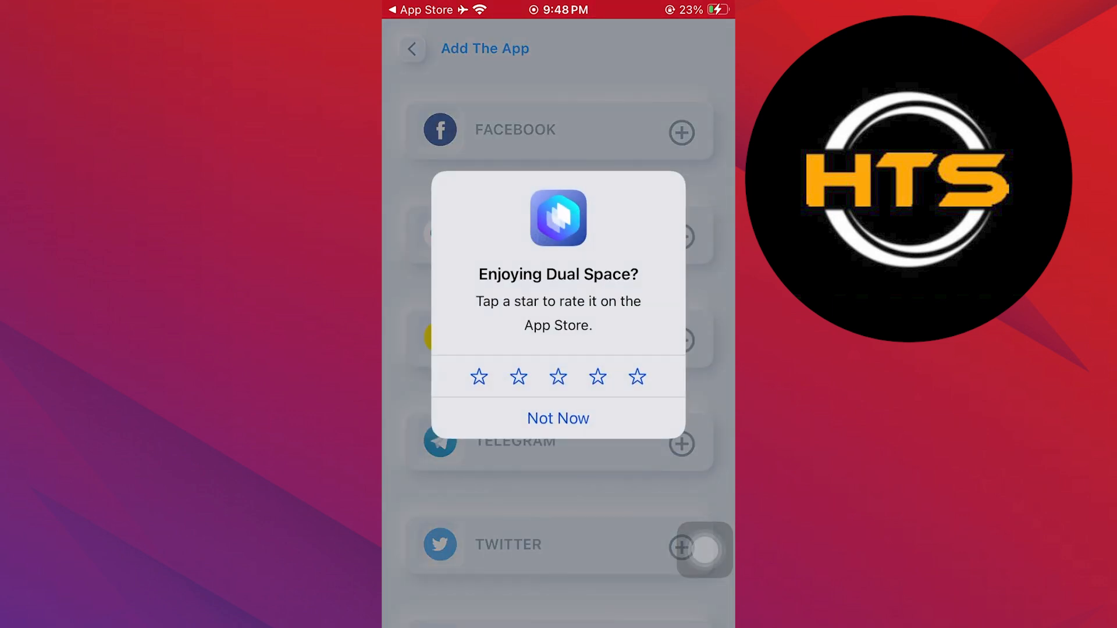
{"action": "left_click", "coordinate": [557, 418]}
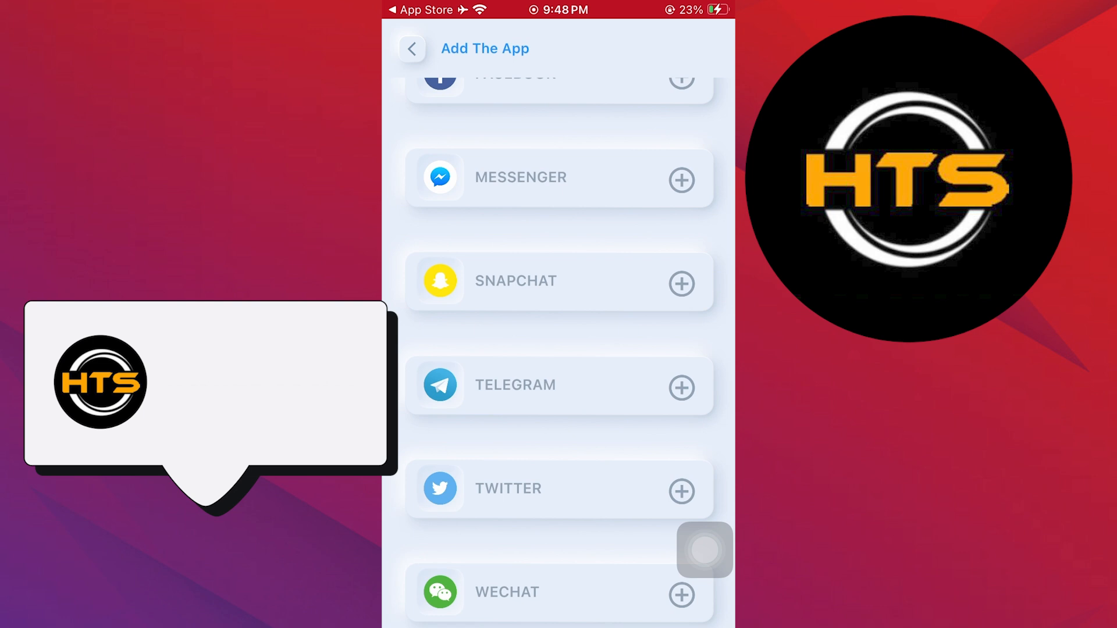